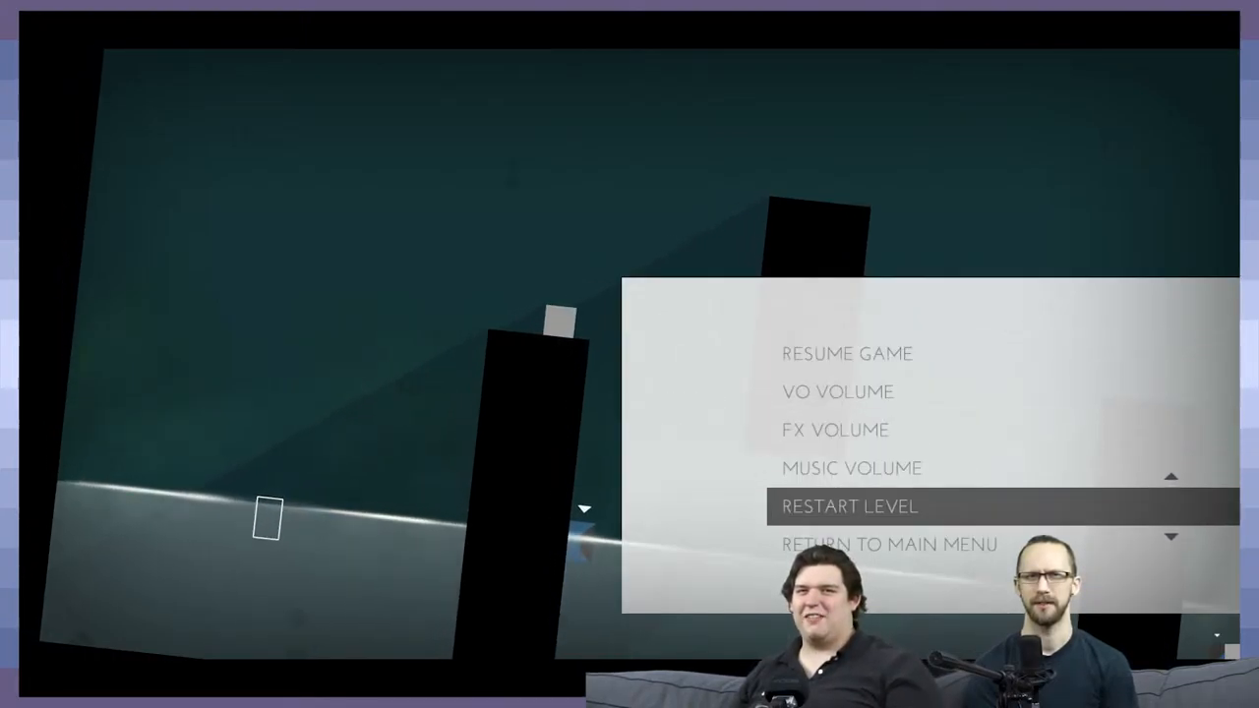
pyautogui.click(847, 506)
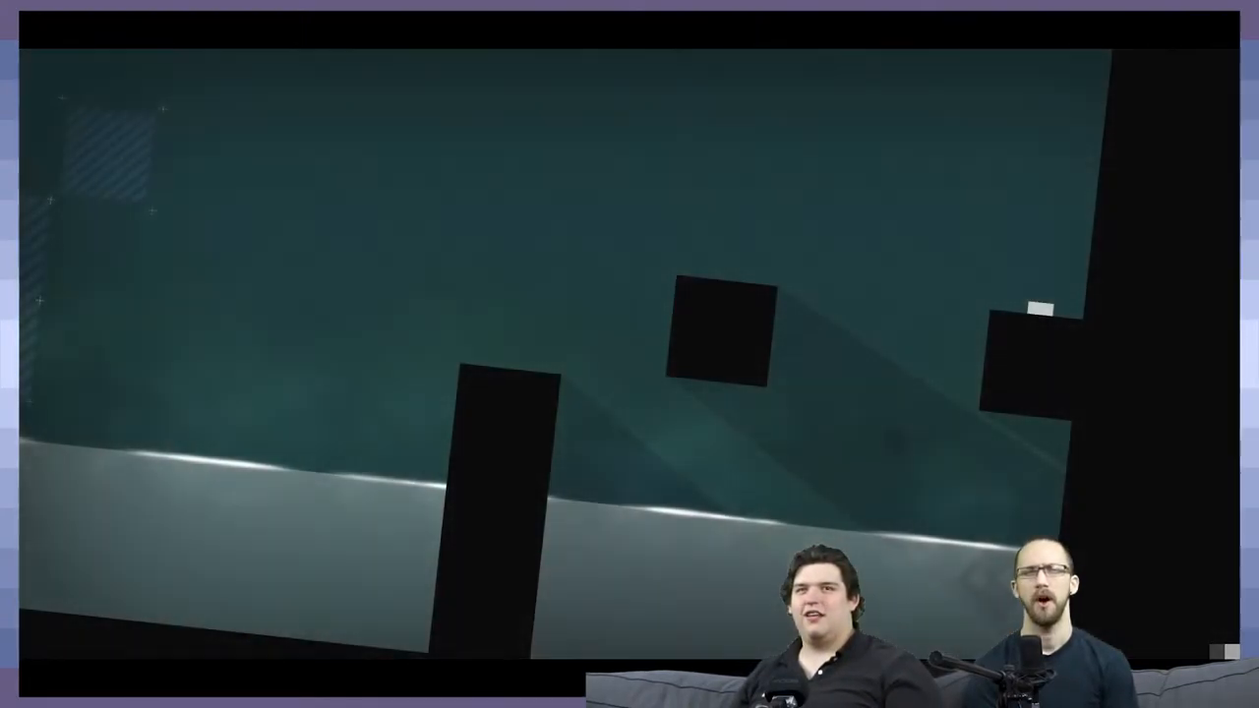